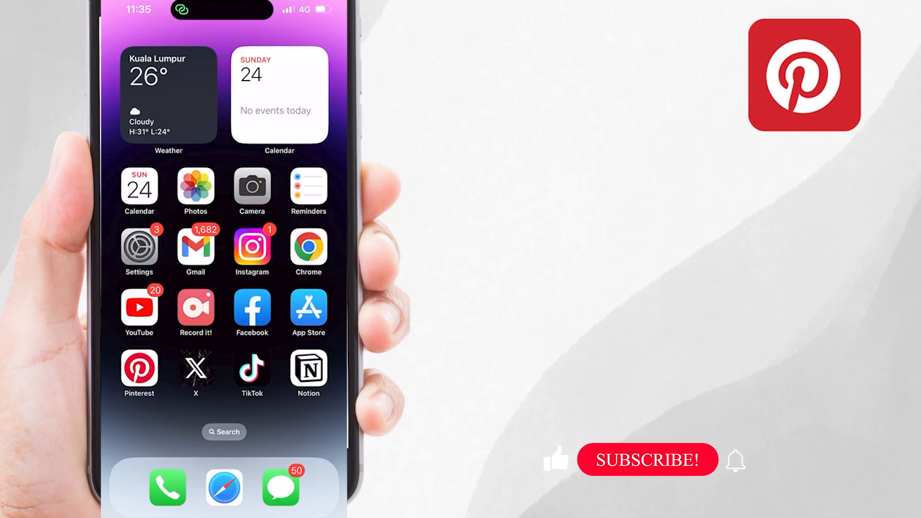
mouse_move(633, 469)
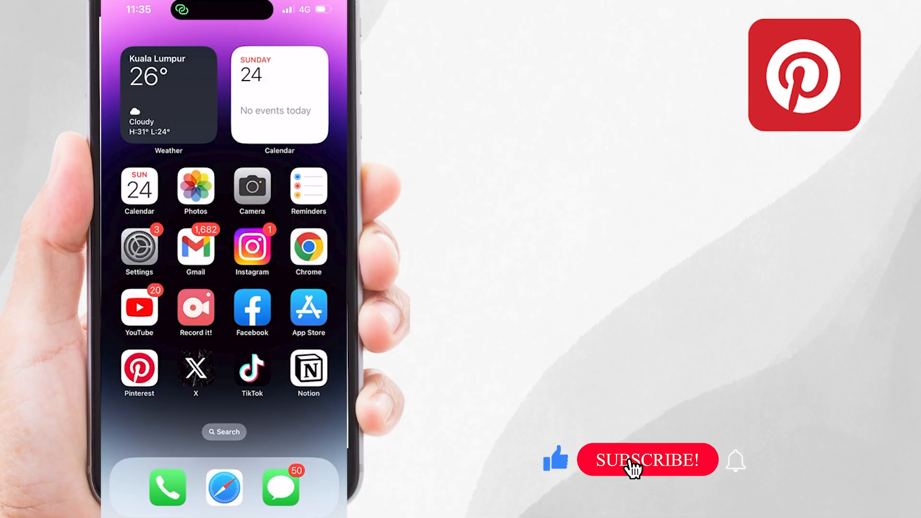
Step: Launch Pinterest and start a search for "ocean aesthetic" on the search page
left_click(645, 464)
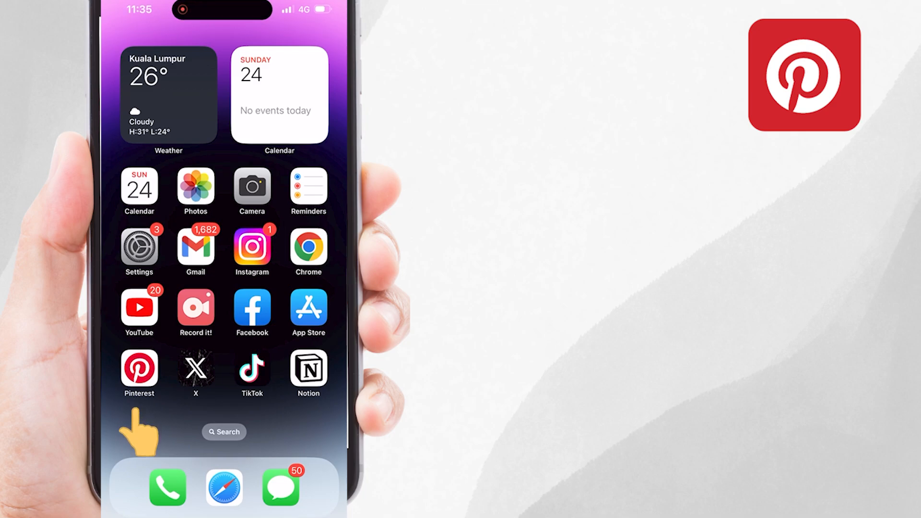
left_click(140, 369)
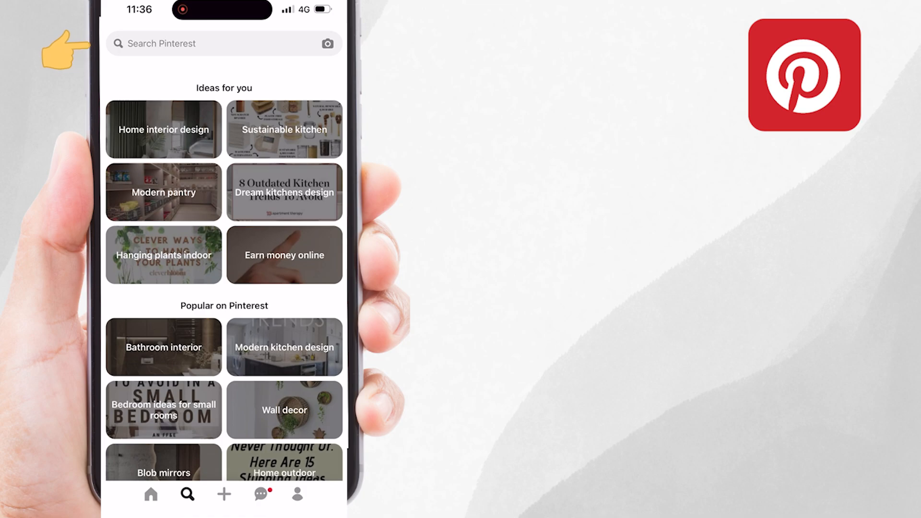
left_click(201, 44)
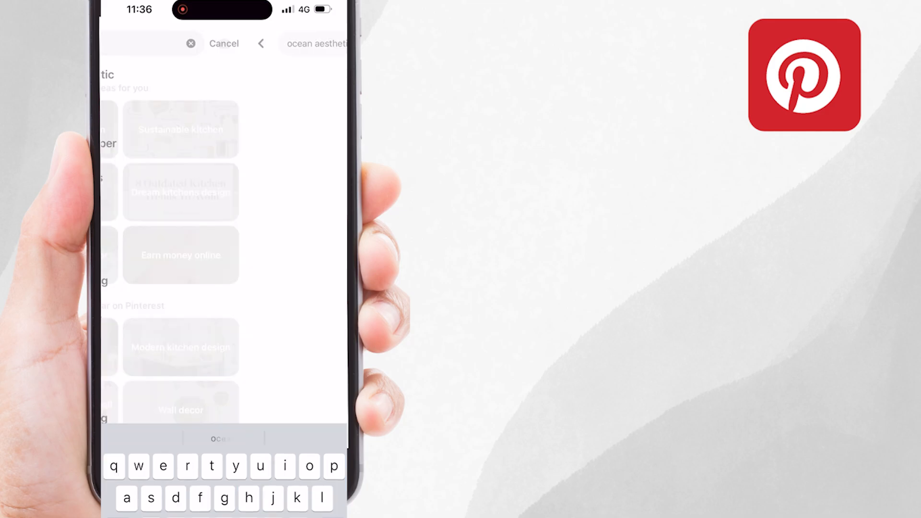
key("Enter")
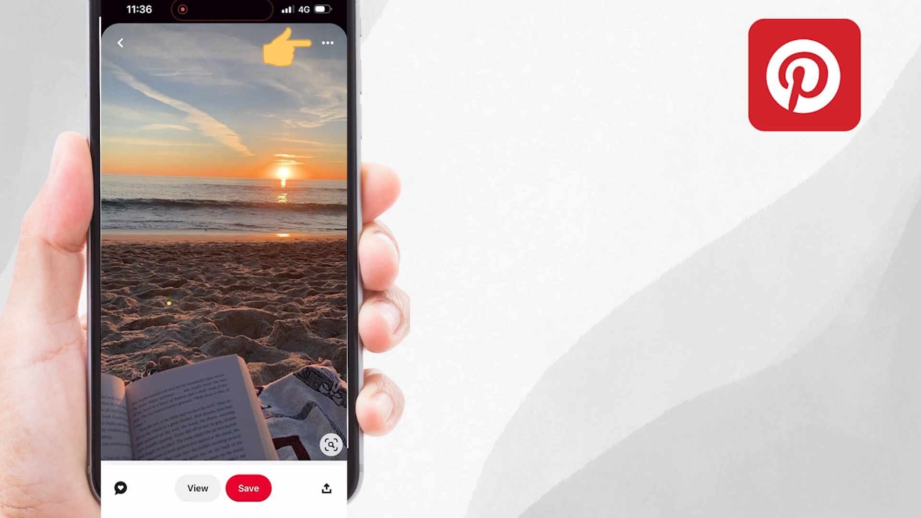
Step: Download the beach sunset pin's image from its options menu and bring up its share sheet
left_click(327, 42)
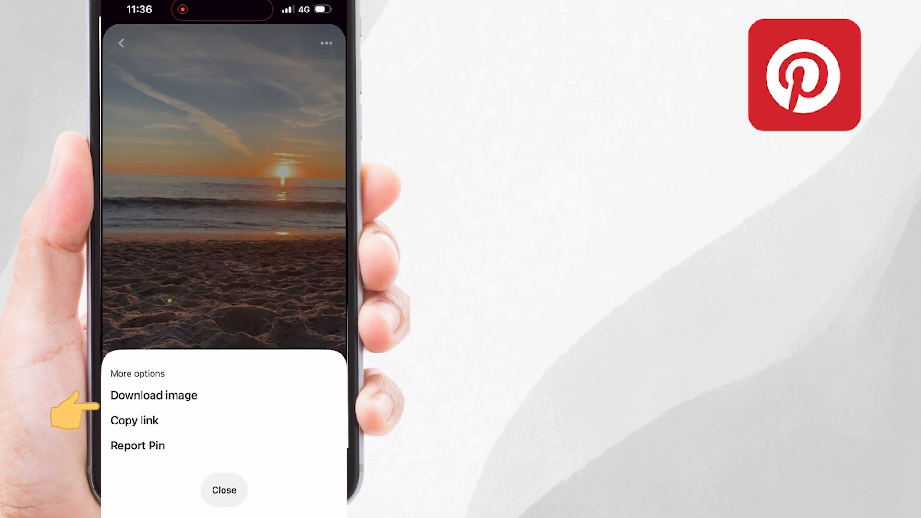
left_click(223, 490)
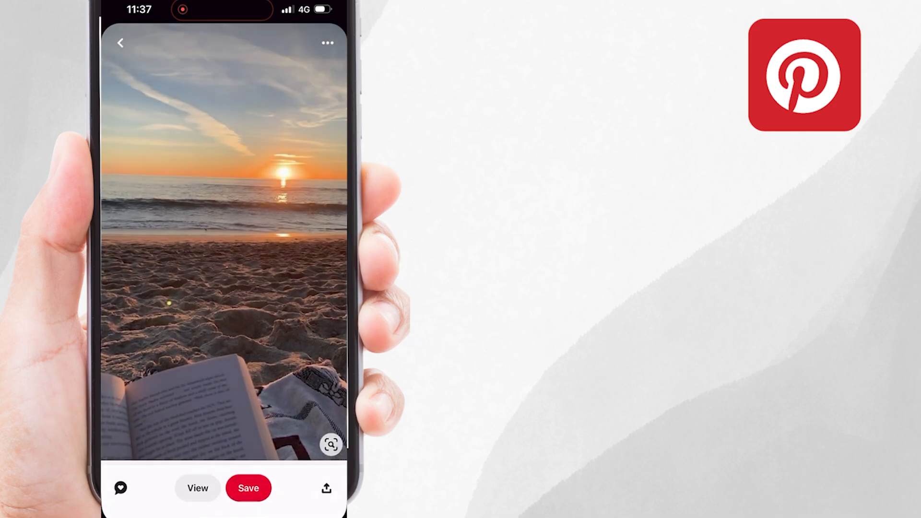
left_click(326, 488)
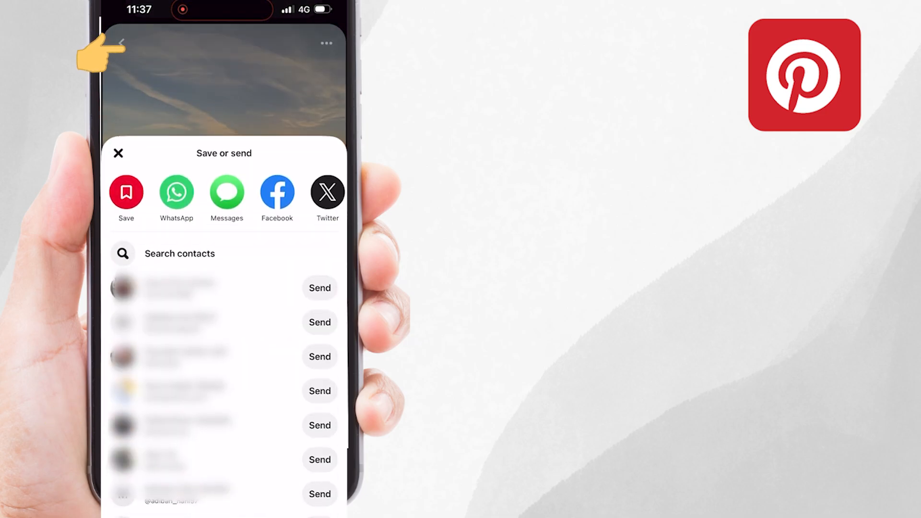
Step: Return home, open Photos, and view the newest beach sunset picture full-screen
left_click(118, 153)
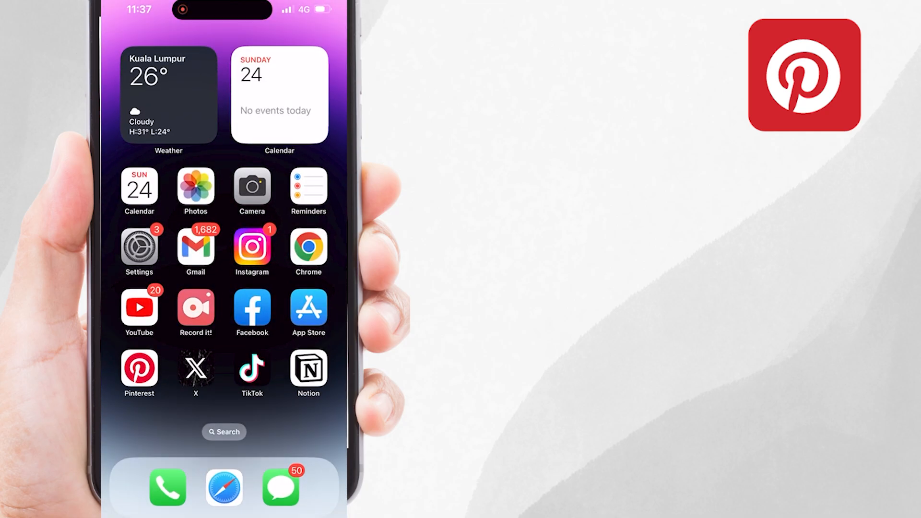
left_click(196, 187)
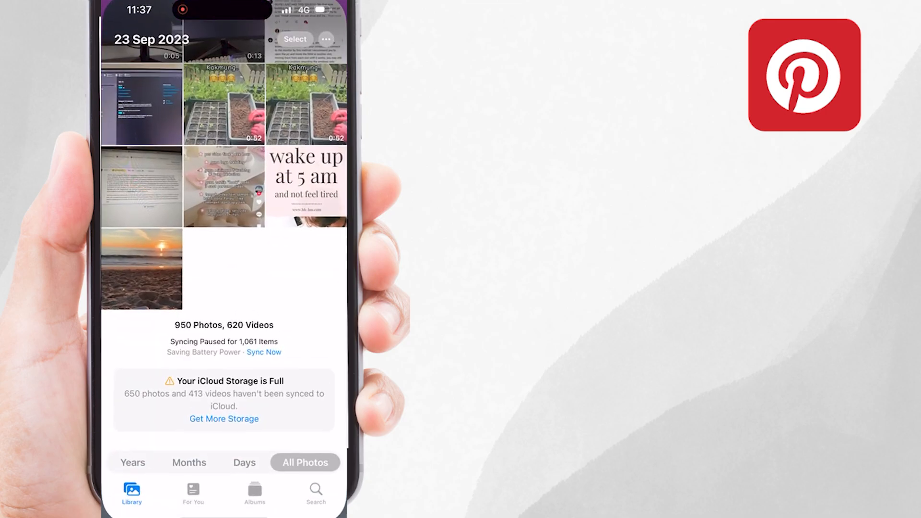
left_click(141, 268)
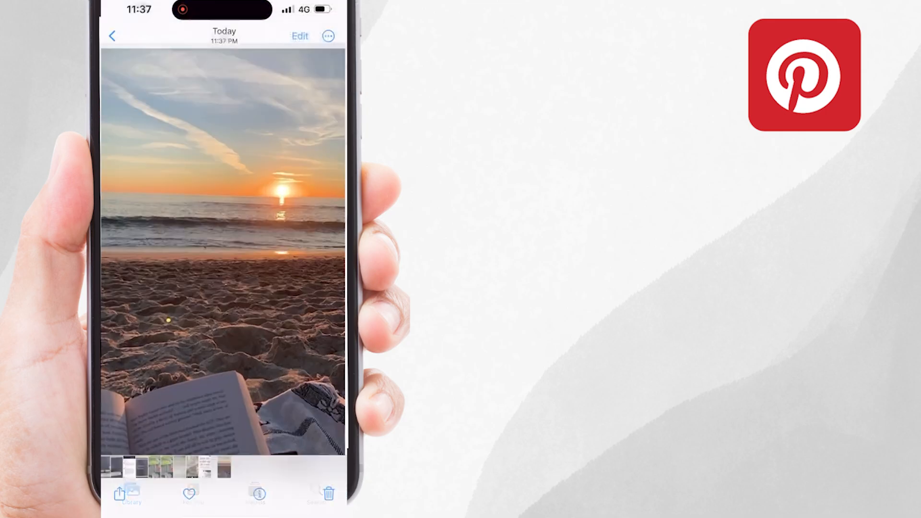